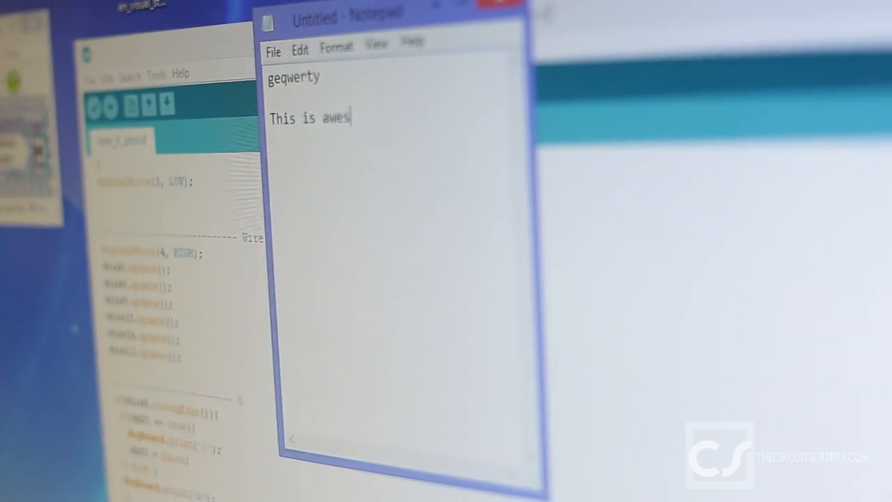
text(ome!)
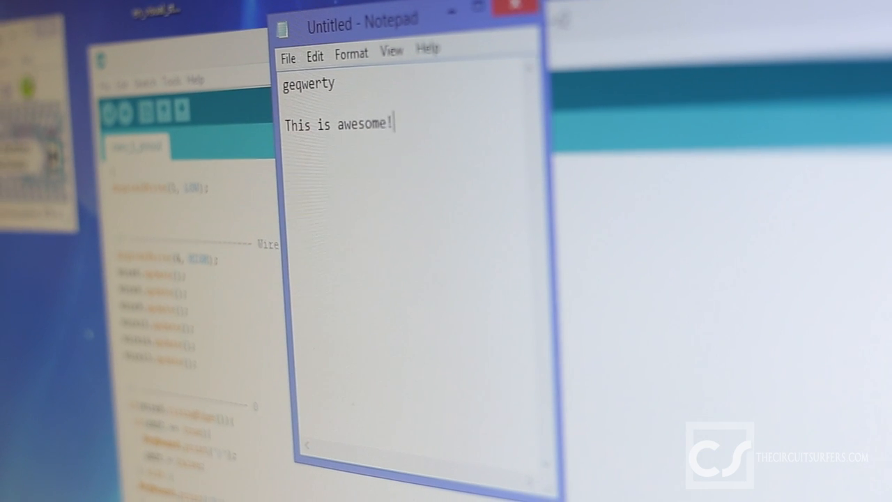
text(!!!!)
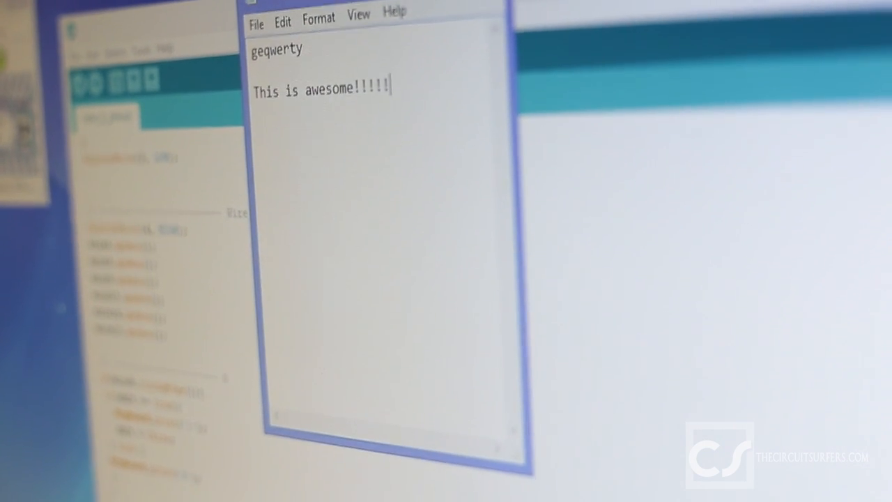